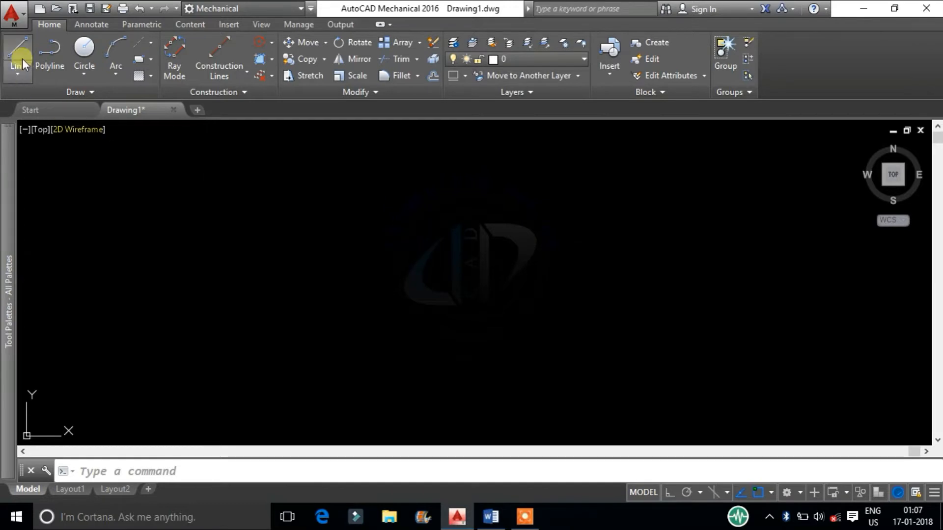
# - Draw a zigzag from the Draw panel Line tool, then a closed quadrilateral via LI
pyautogui.click(17, 57)
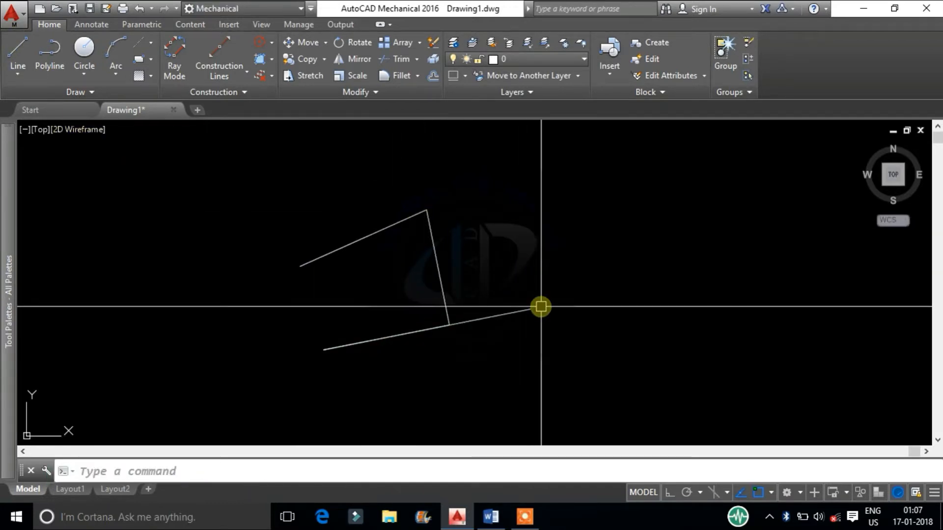
pyautogui.write('li')
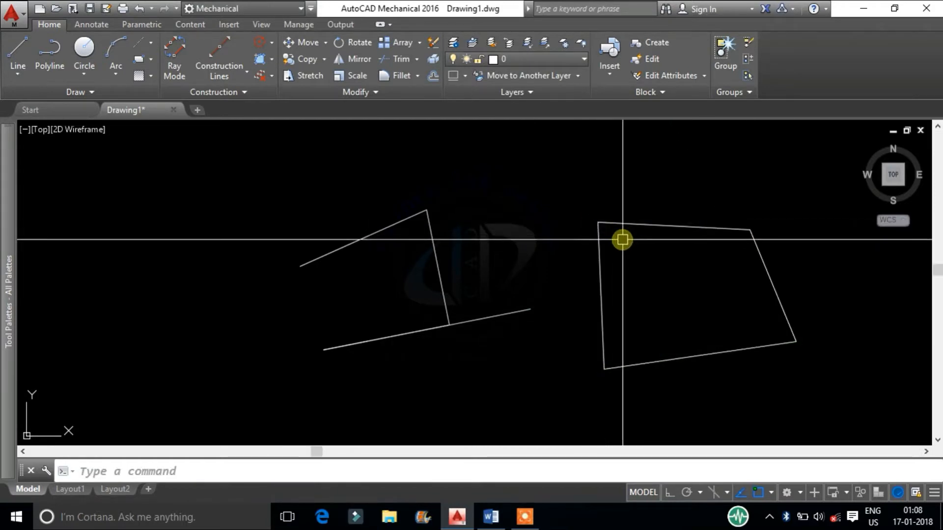
# - Start LINE by its full name and draw a large rectangle around both sketches
pyautogui.write('LINE')
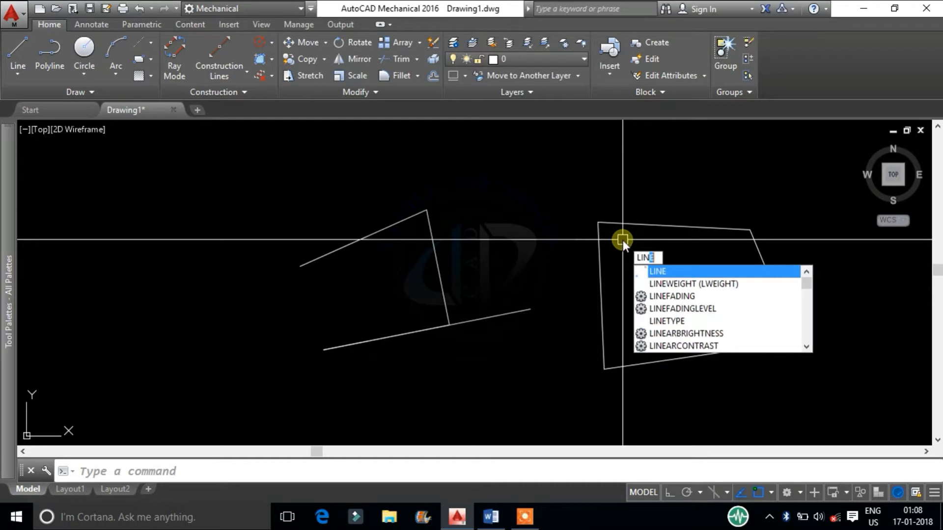
pyautogui.press('enter')
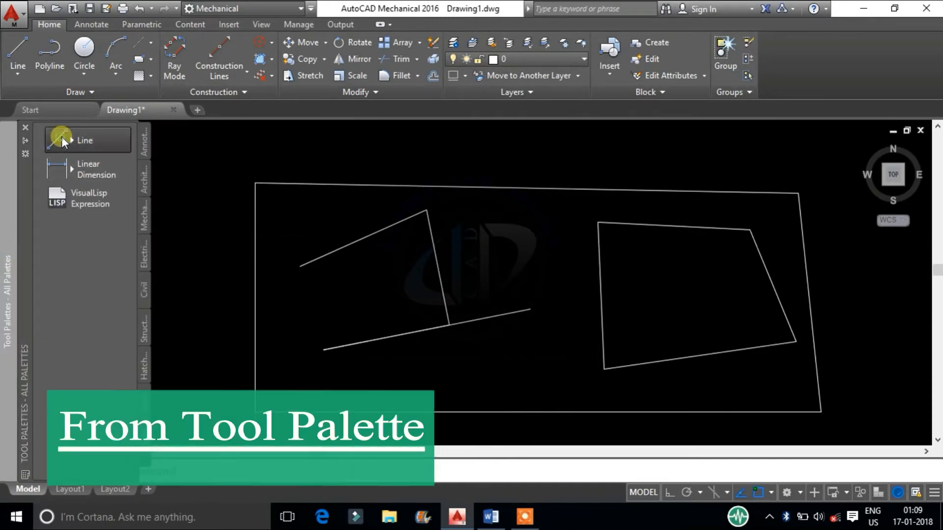
# - Draw diagonals from the Tool Palette Line tool, end them, then draw a small rectangle with L
pyautogui.click(85, 140)
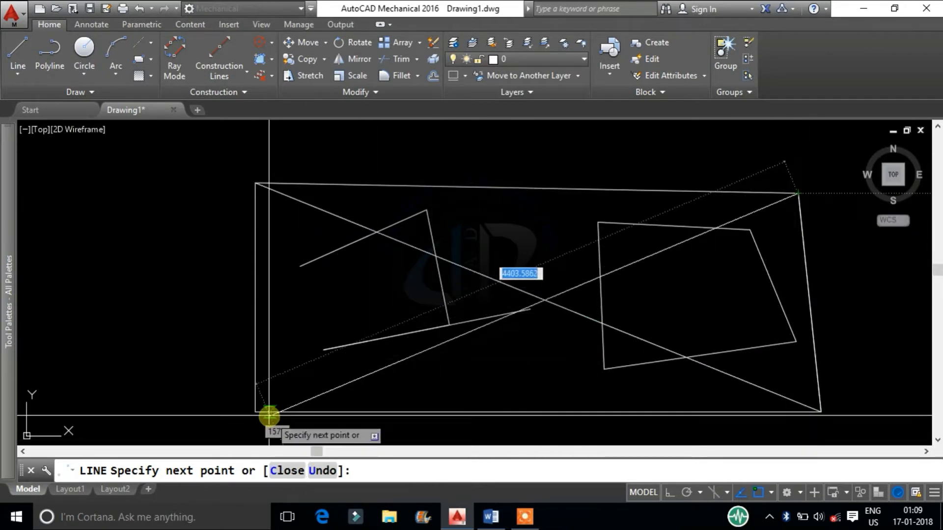
pyautogui.rightClick(269, 416)
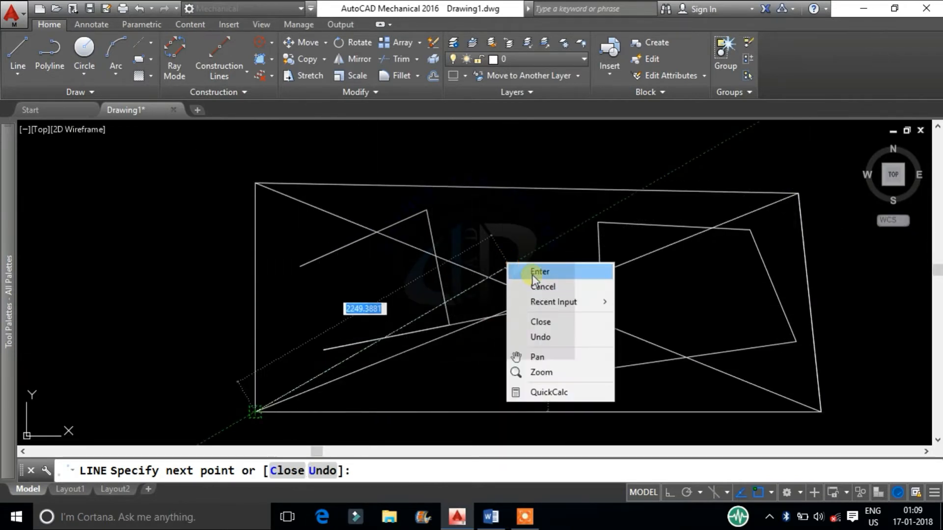
pyautogui.click(539, 271)
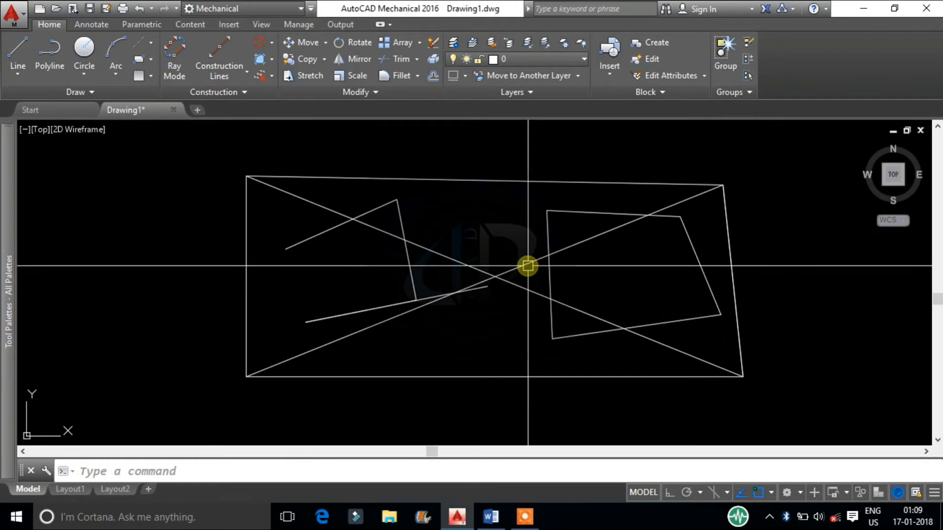
pyautogui.write('L')
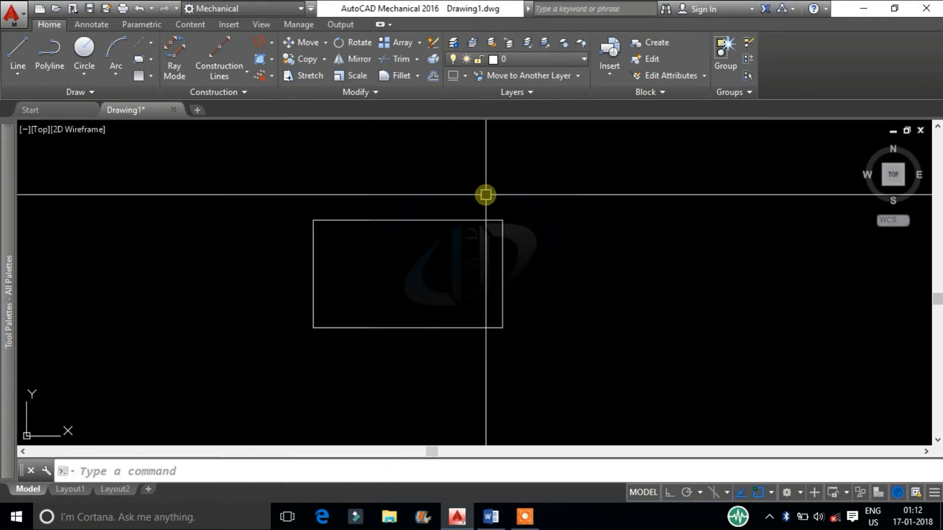
# - Draw diagonals and a second shape with L, then erase everything with E
pyautogui.click(317, 330)
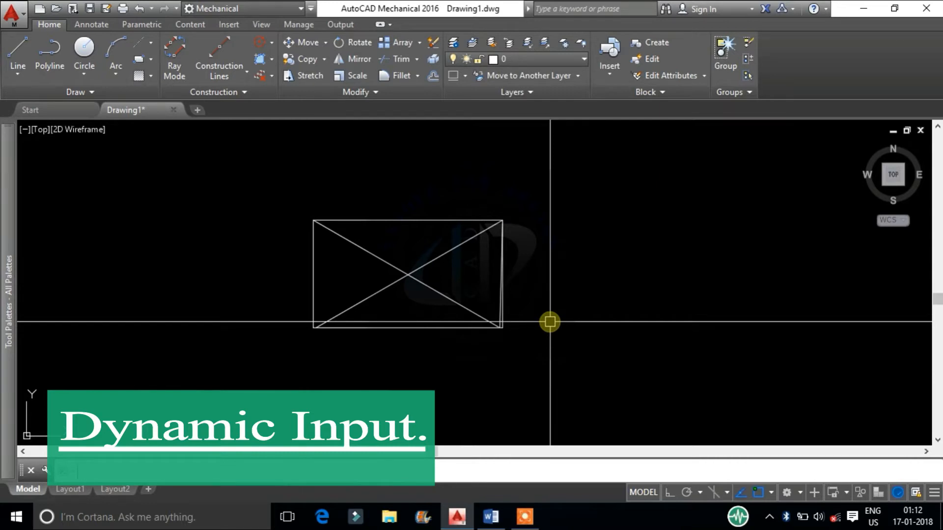
pyautogui.write('L')
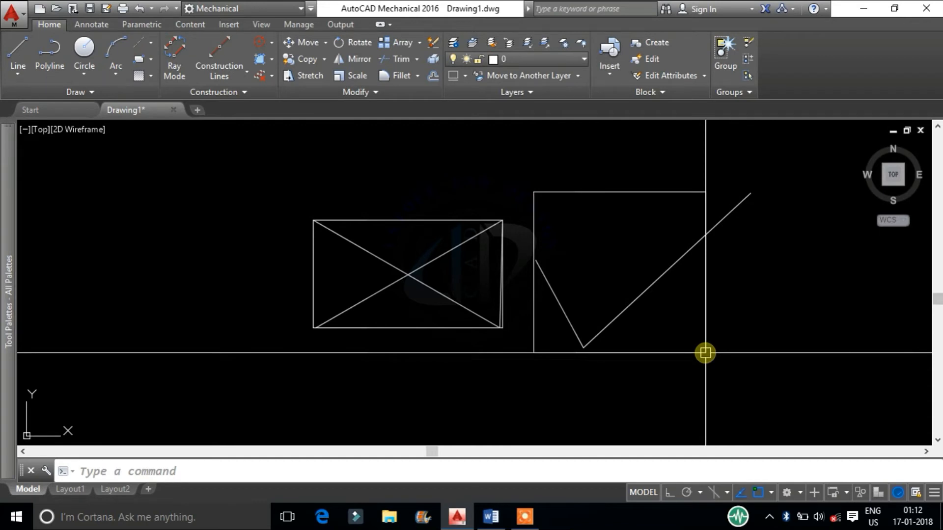
pyautogui.write('E')
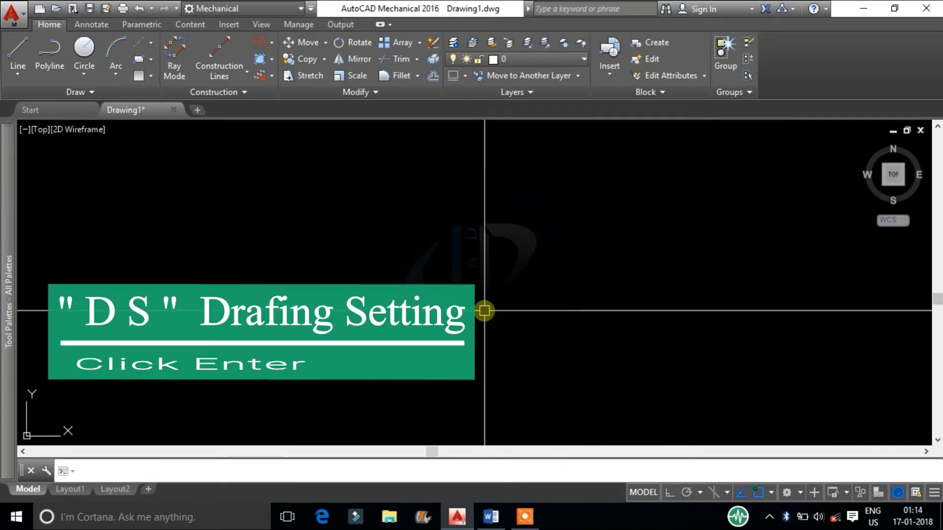
# - In Drafting Settings (DS), enable both Dynamic Prompts options under Dynamic Input and confirm
pyautogui.write('DS')
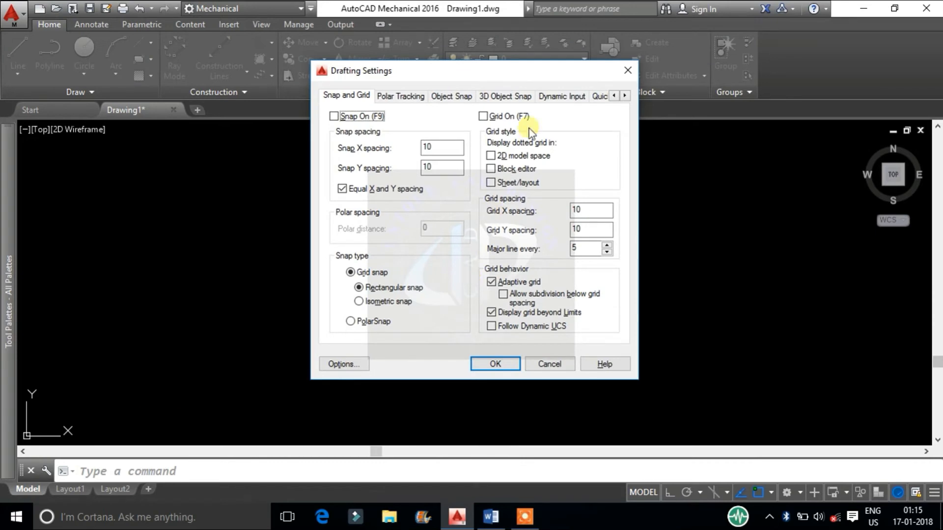
pyautogui.click(560, 95)
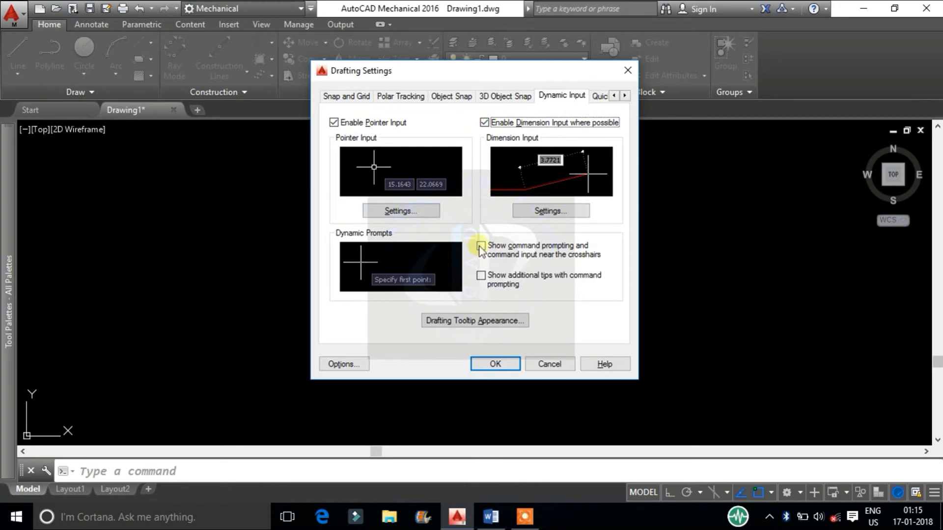
pyautogui.click(481, 250)
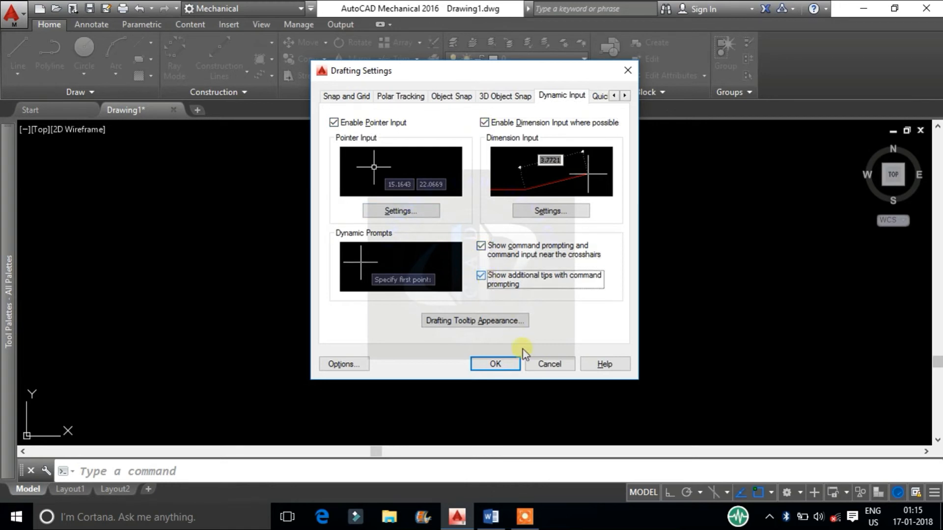
pyautogui.click(494, 363)
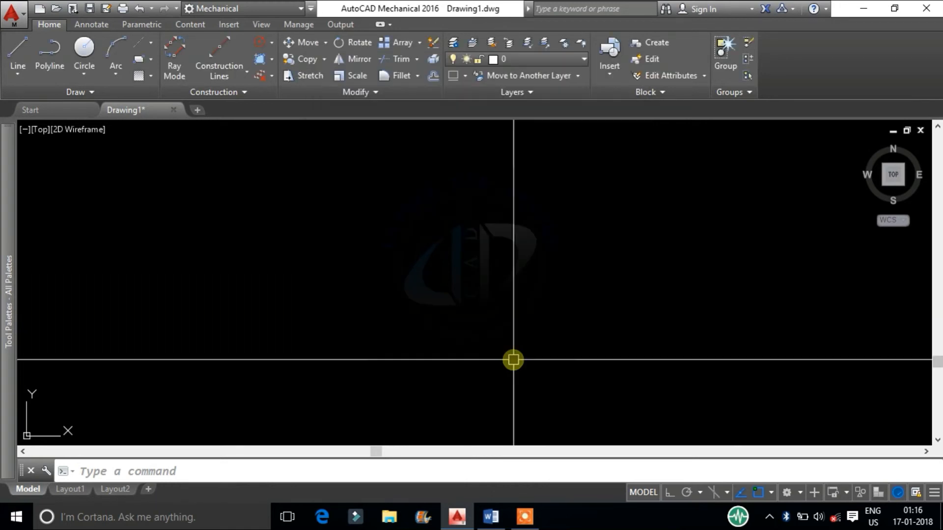
# - Draw a triangle with dynamic input active, then a rectangle around it via LI
pyautogui.write('LIn')
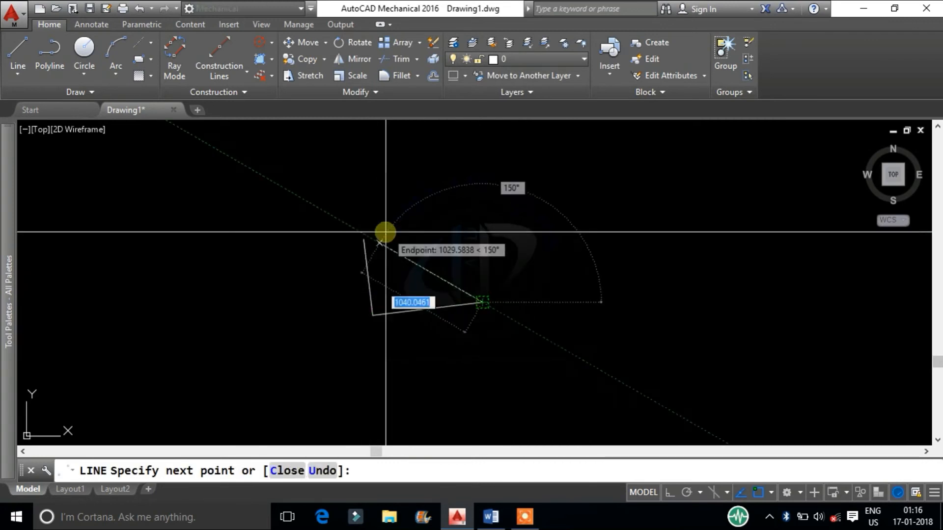
pyautogui.write('RE')
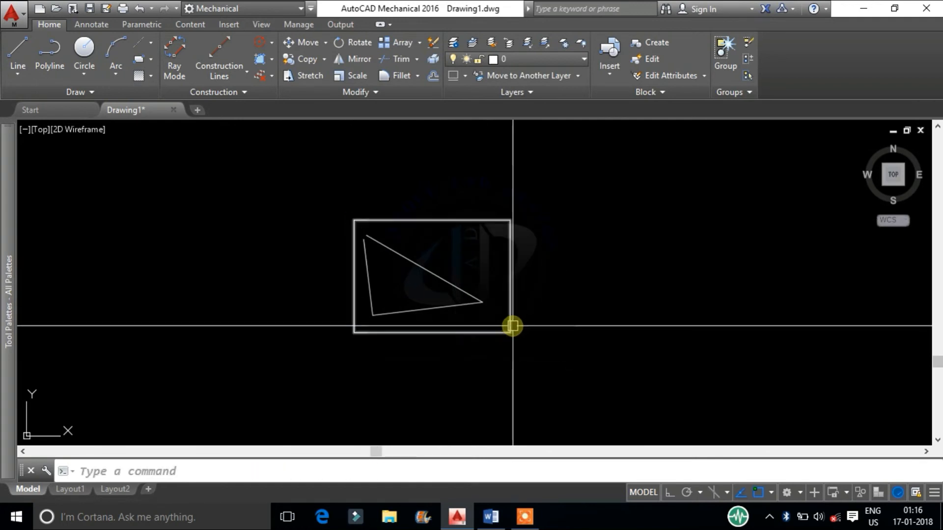
pyautogui.write('LI')
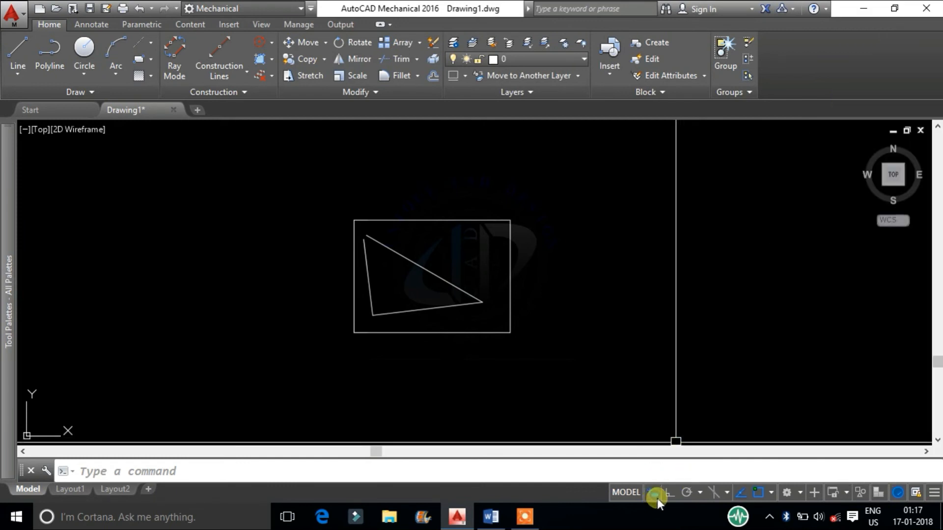
pyautogui.moveTo(654, 492)
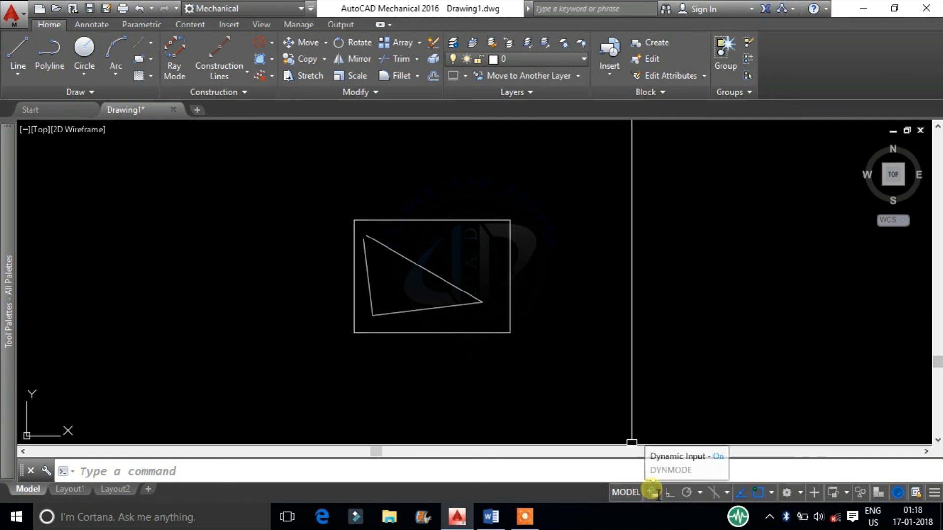
pyautogui.write('LI')
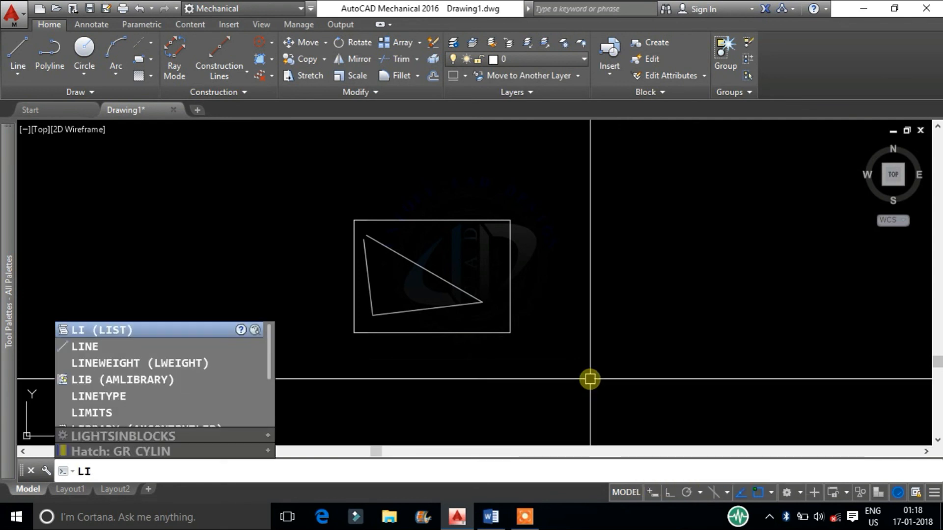